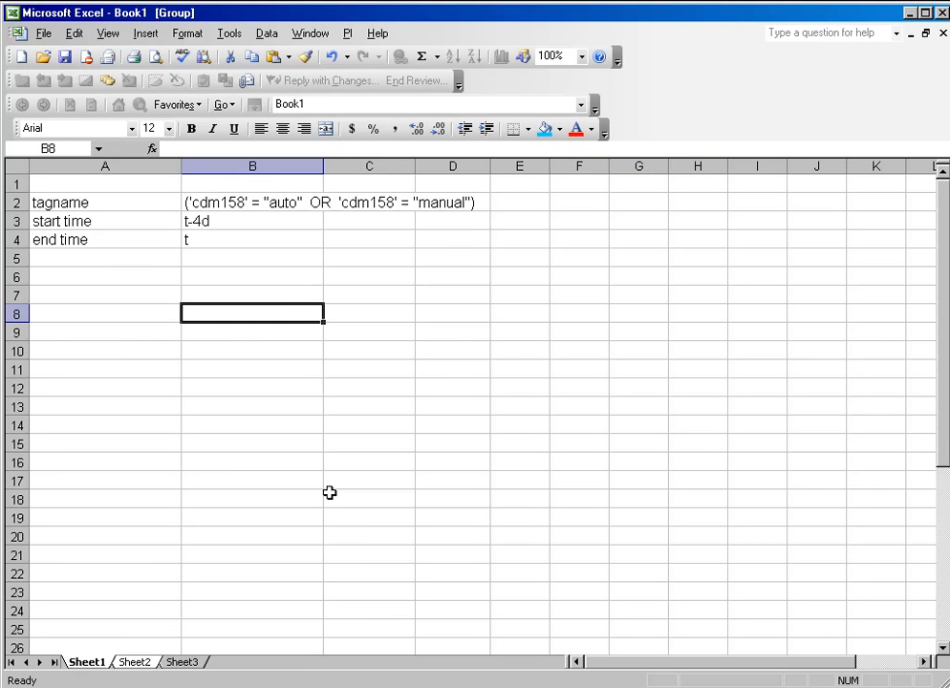
{"action": "mouse_move", "coordinate": [275, 279]}
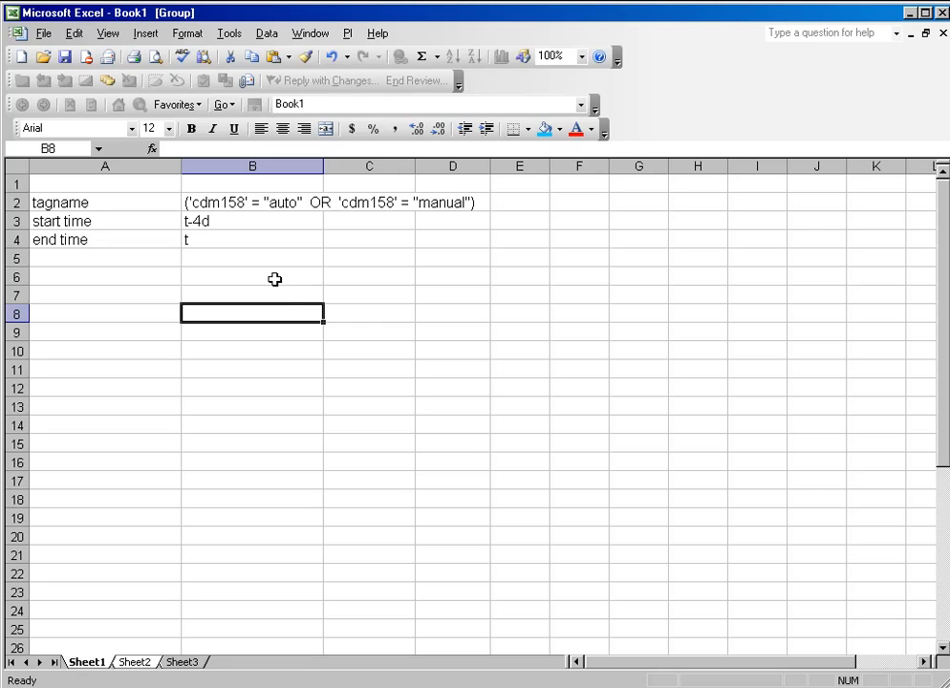
- Review the cdm158 tag expression in B2 and start time in B3, then select B7 for results
{"action": "left_click", "coordinate": [252, 202]}
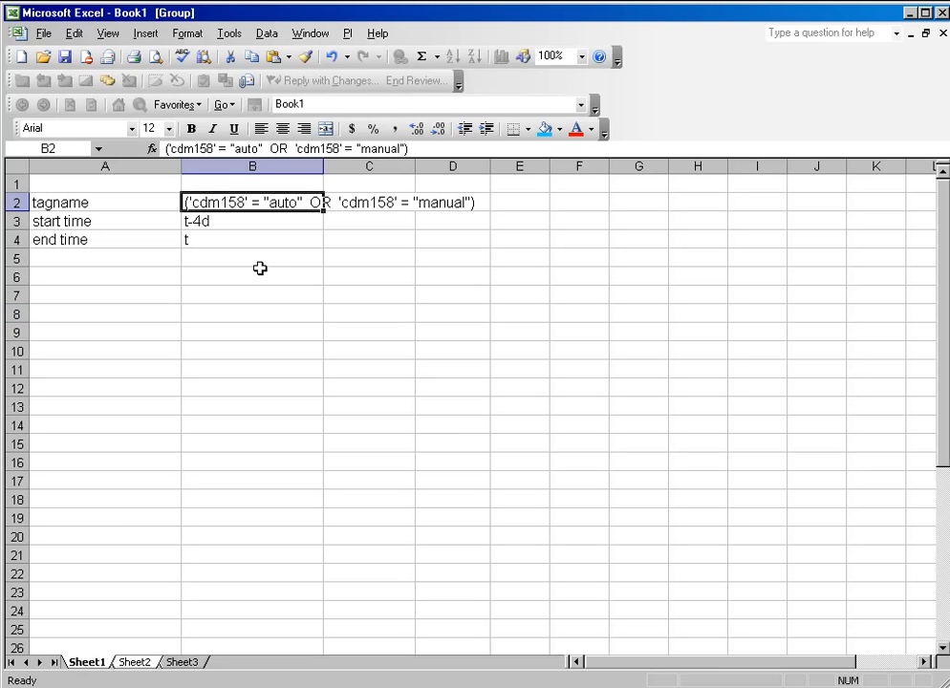
{"action": "mouse_move", "coordinate": [260, 271]}
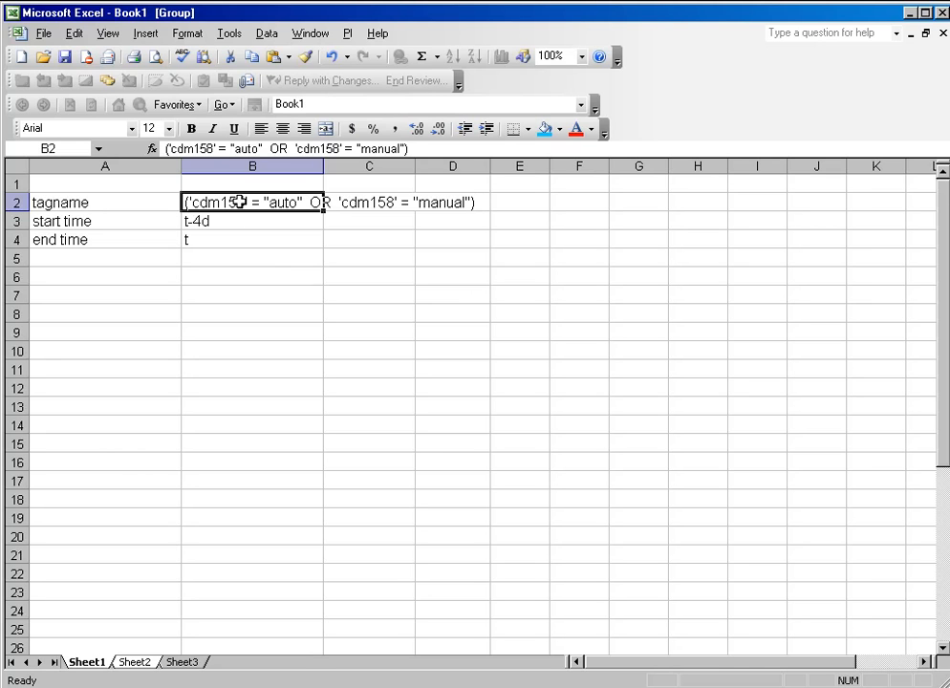
{"action": "mouse_move", "coordinate": [290, 203]}
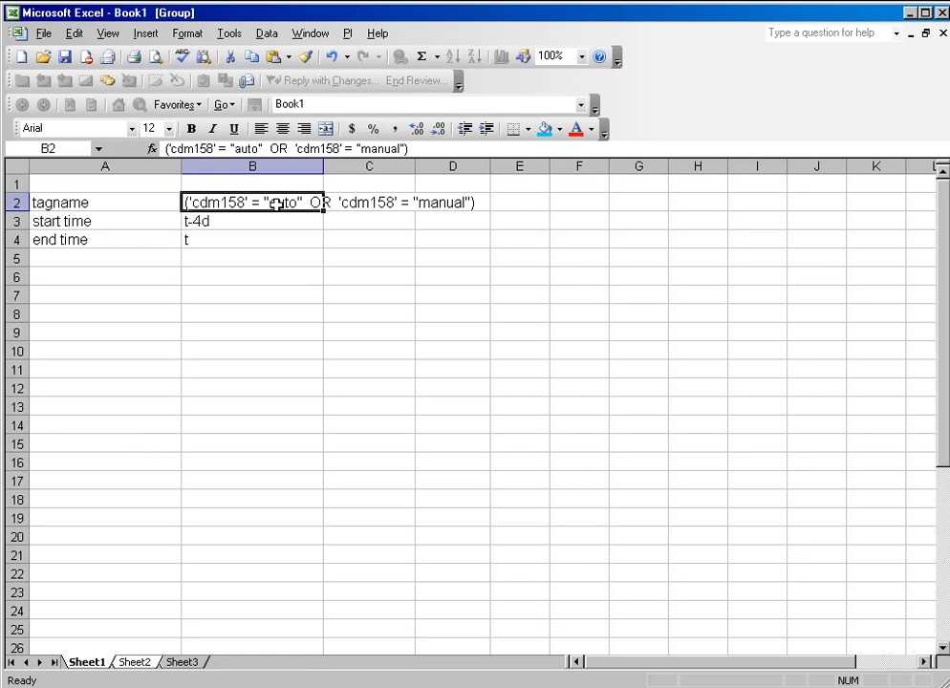
{"action": "mouse_move", "coordinate": [288, 218]}
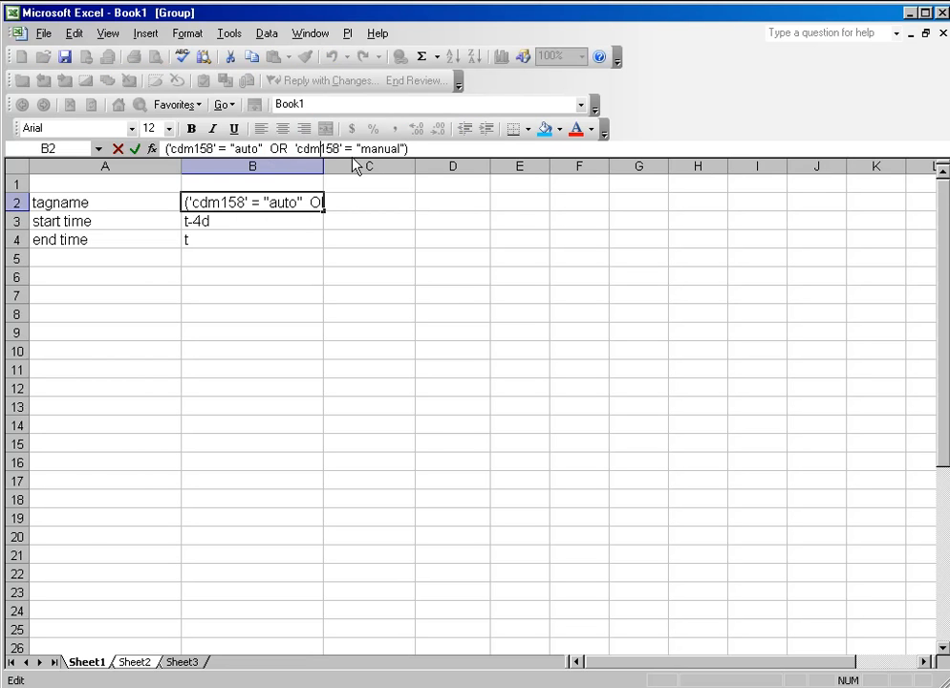
{"action": "mouse_move", "coordinate": [304, 302]}
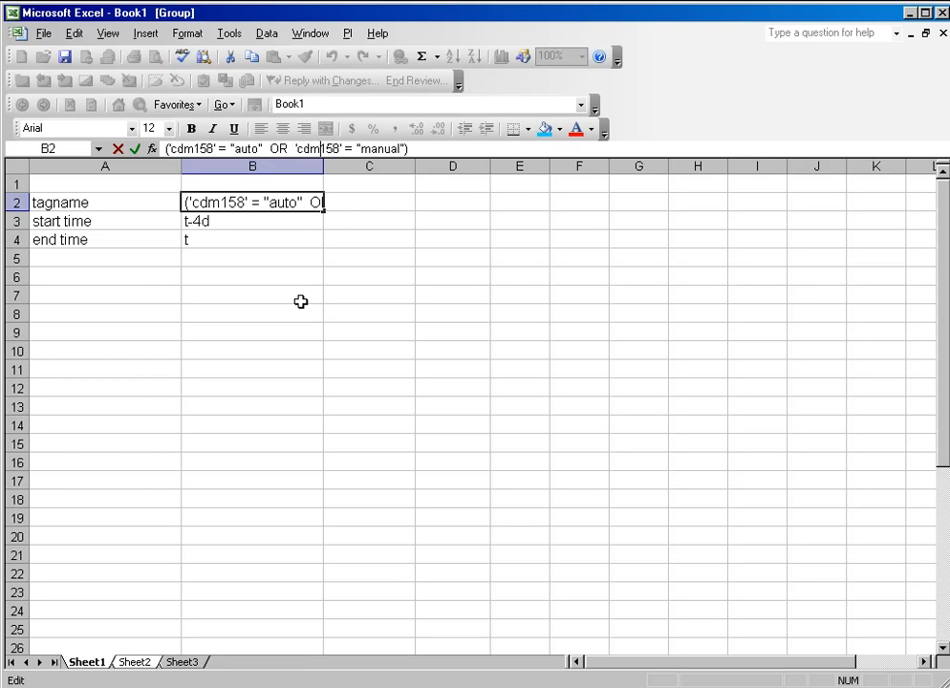
{"action": "mouse_move", "coordinate": [248, 294]}
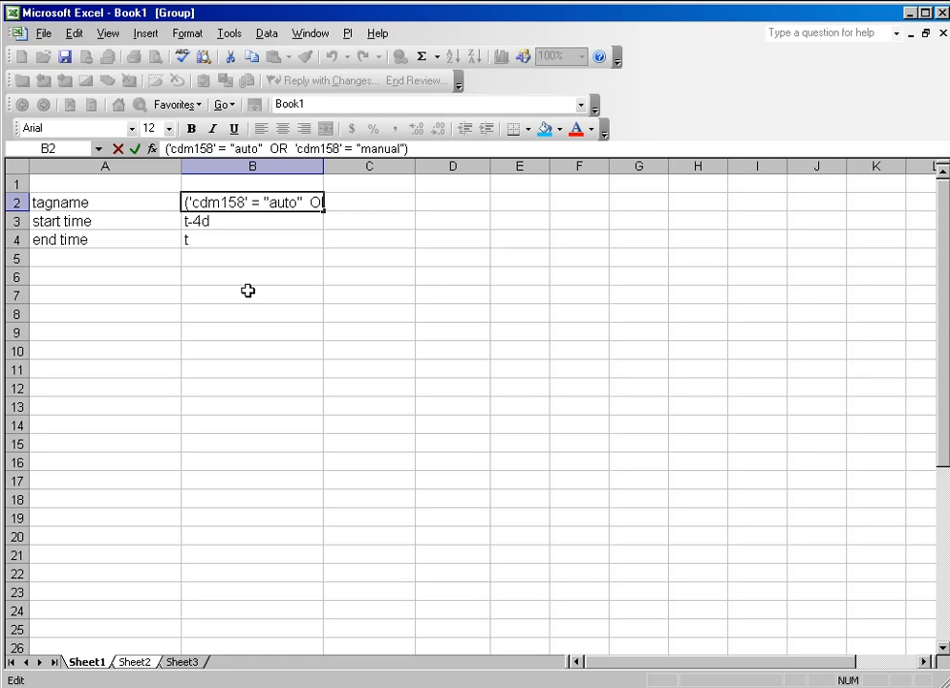
{"action": "left_click", "coordinate": [246, 277]}
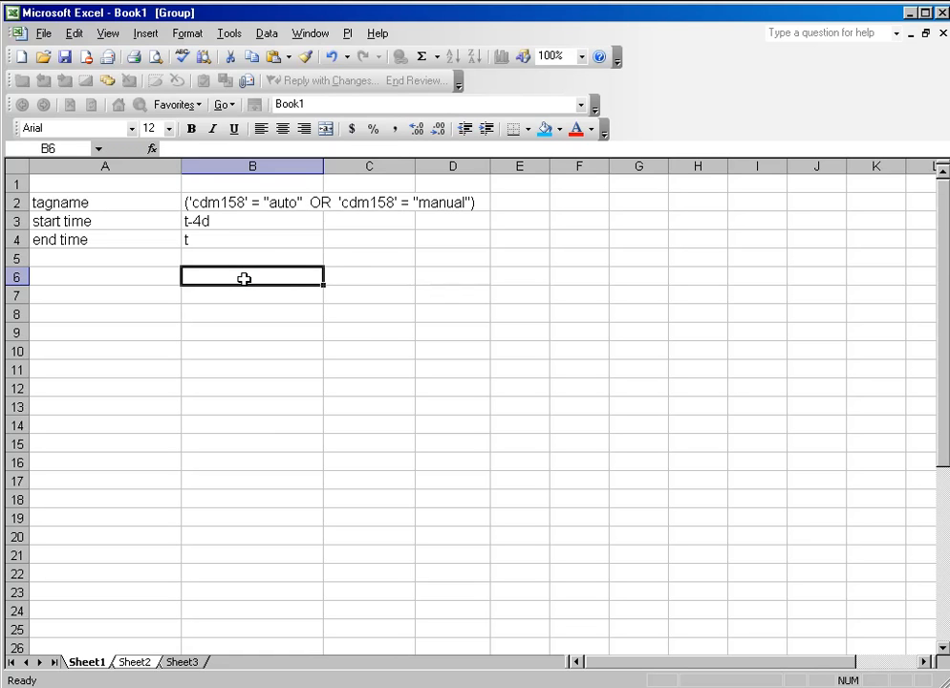
{"action": "left_click", "coordinate": [252, 221]}
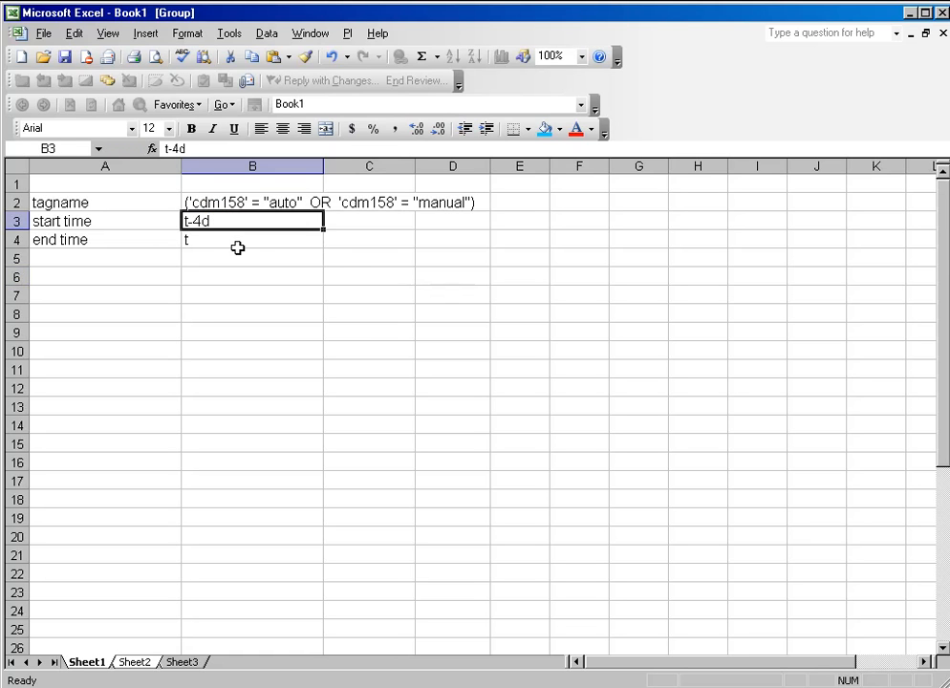
{"action": "left_click", "coordinate": [226, 296]}
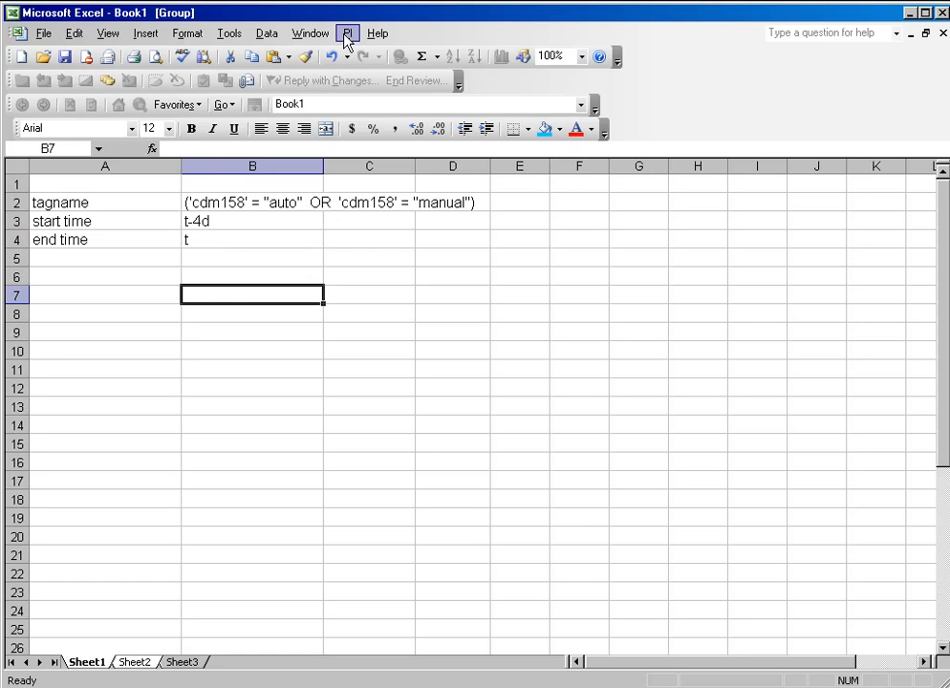
- Run PI Compute time true on $B$2 from $B$3 to $B$4 at 1d intervals in minutes with start times shown
{"action": "left_click", "coordinate": [352, 32]}
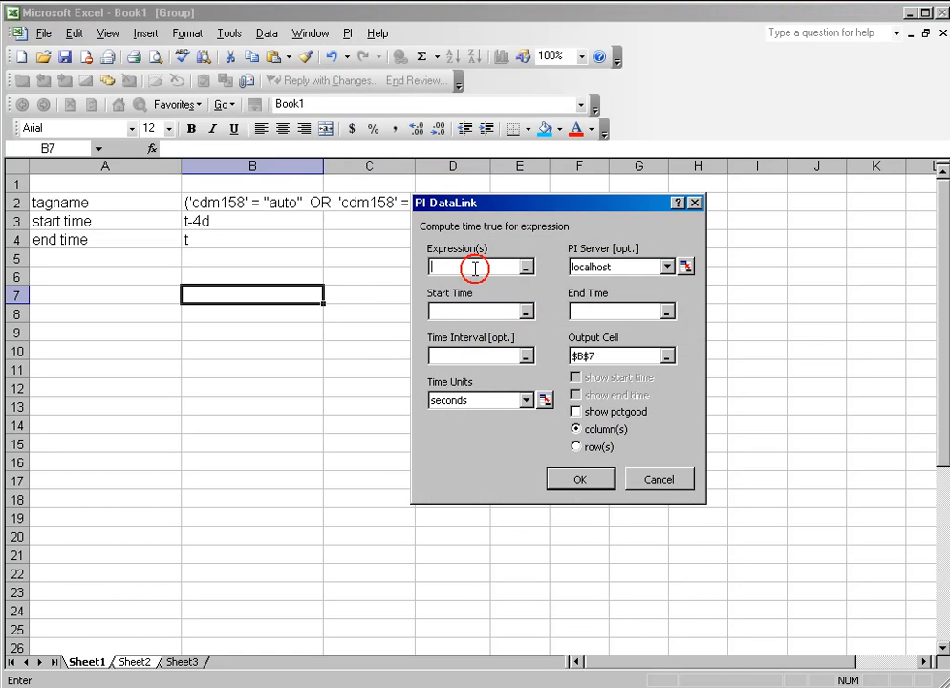
{"action": "left_click", "coordinate": [252, 203]}
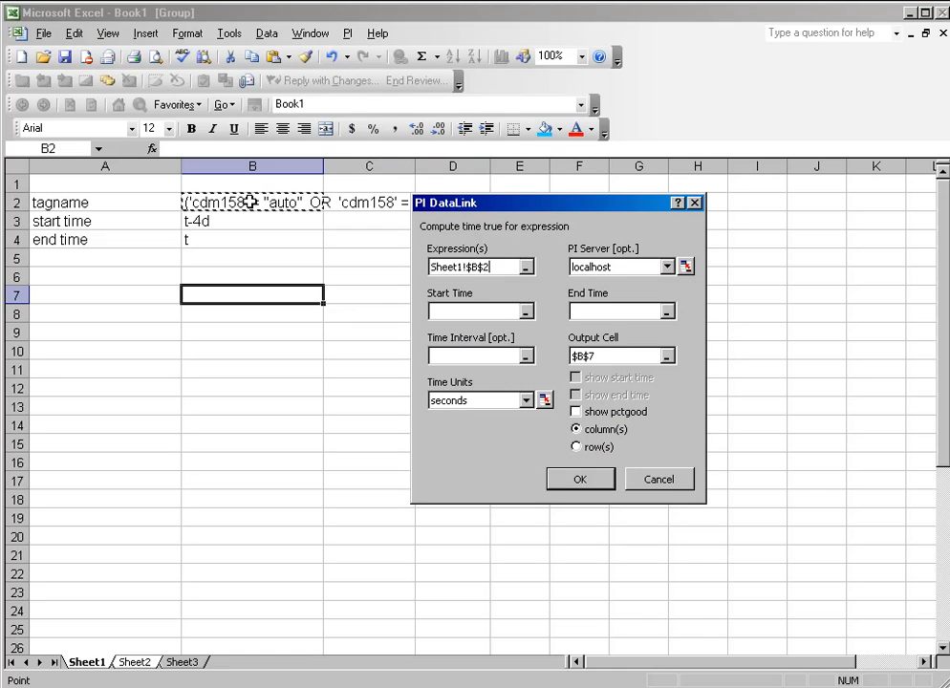
{"action": "left_click", "coordinate": [248, 222]}
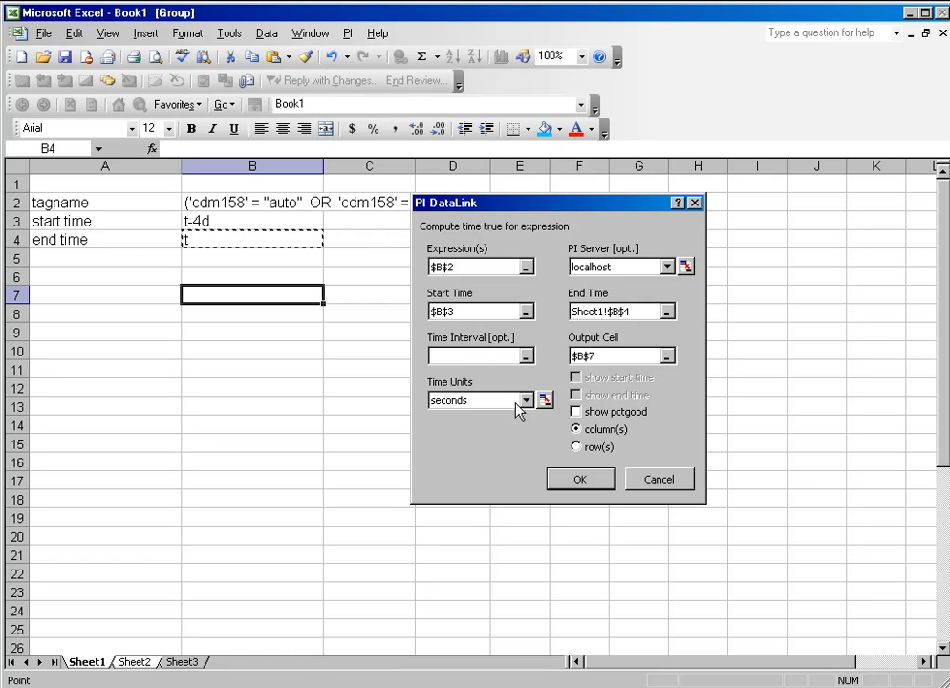
{"action": "left_click", "coordinate": [527, 401]}
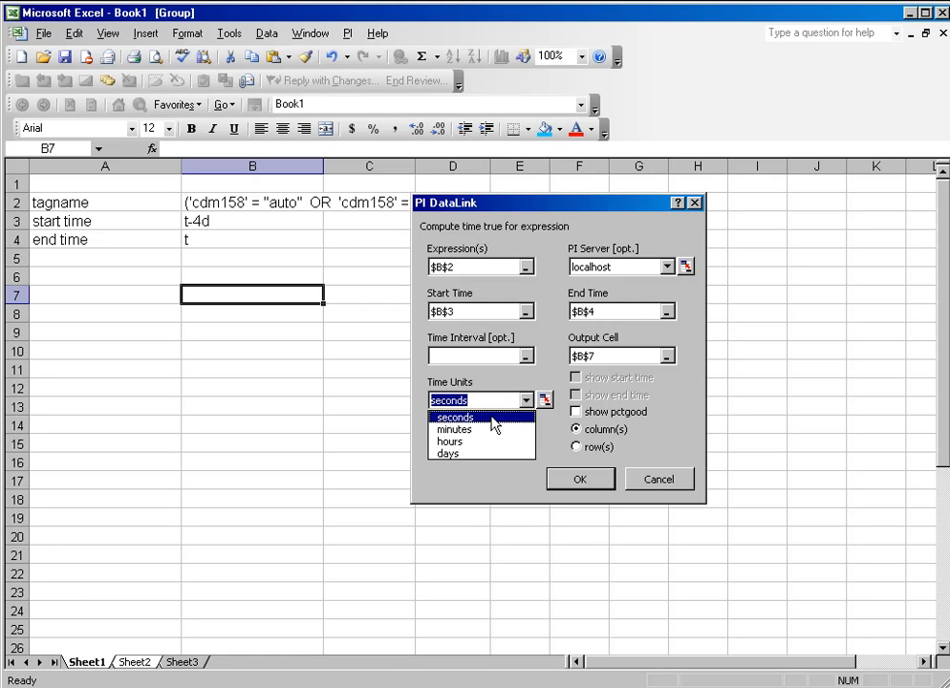
{"action": "mouse_move", "coordinate": [468, 417]}
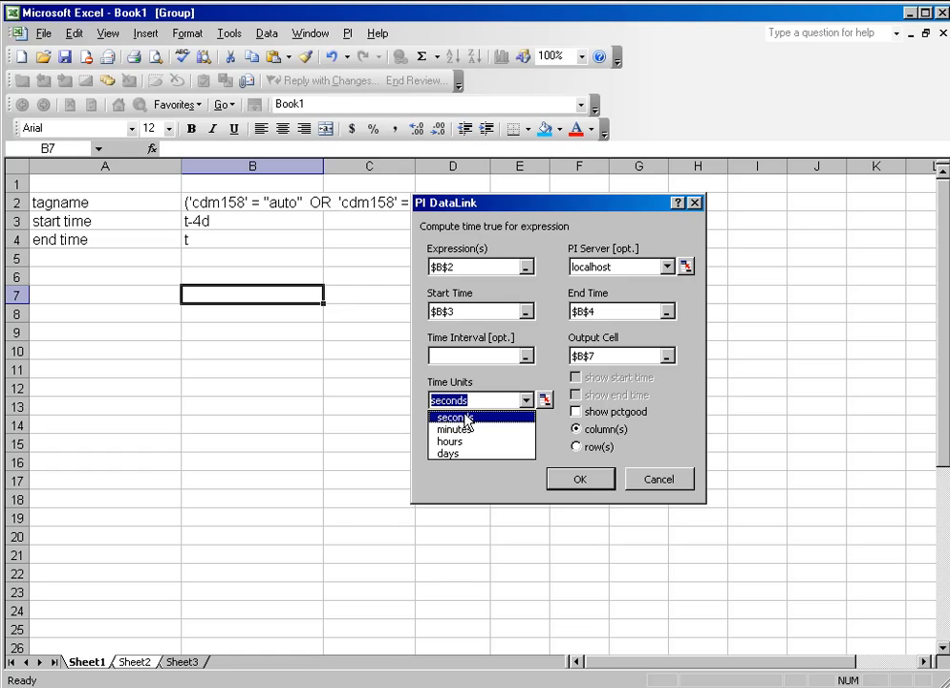
{"action": "mouse_move", "coordinate": [453, 428]}
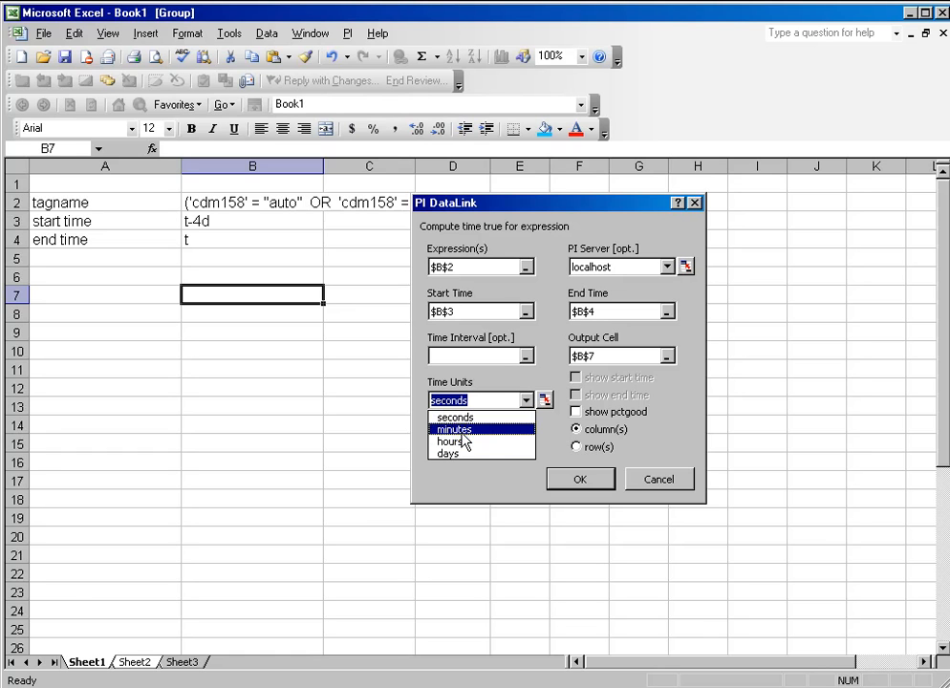
{"action": "left_click", "coordinate": [459, 428]}
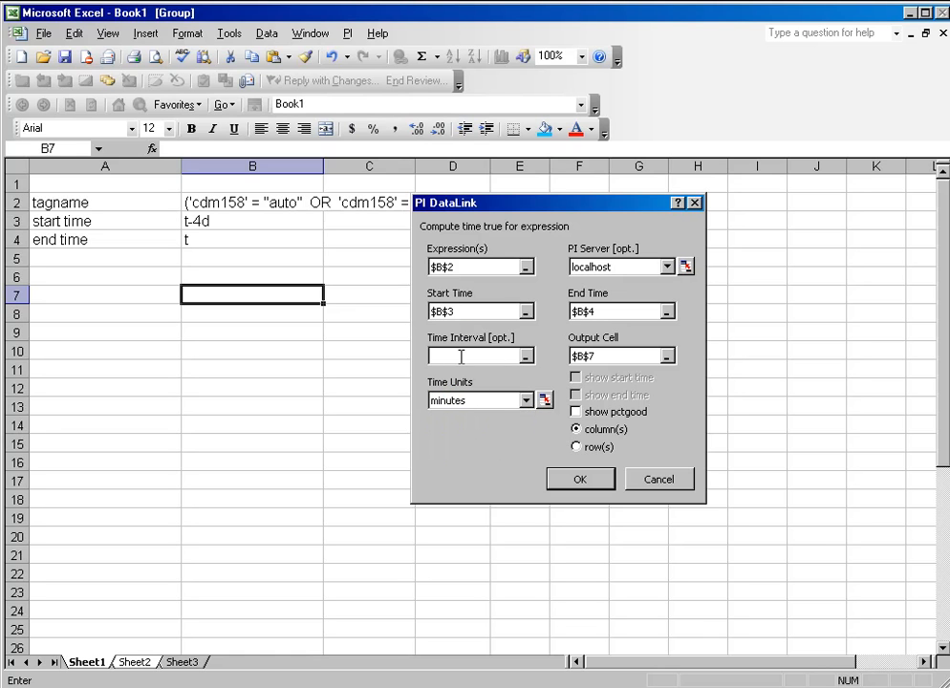
{"action": "type", "text": "1h"}
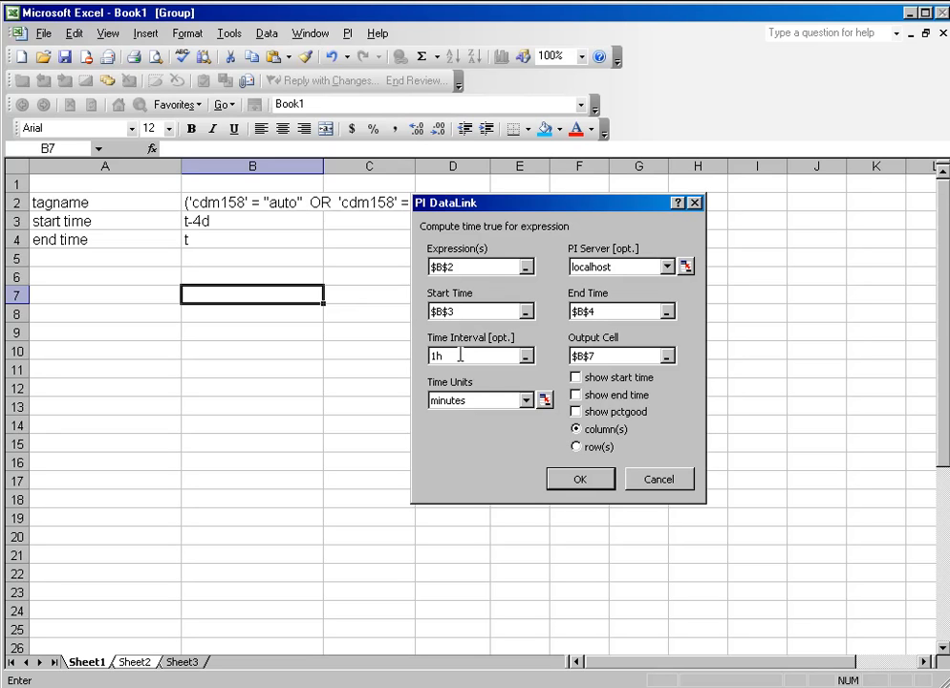
{"action": "type", "text": "1d"}
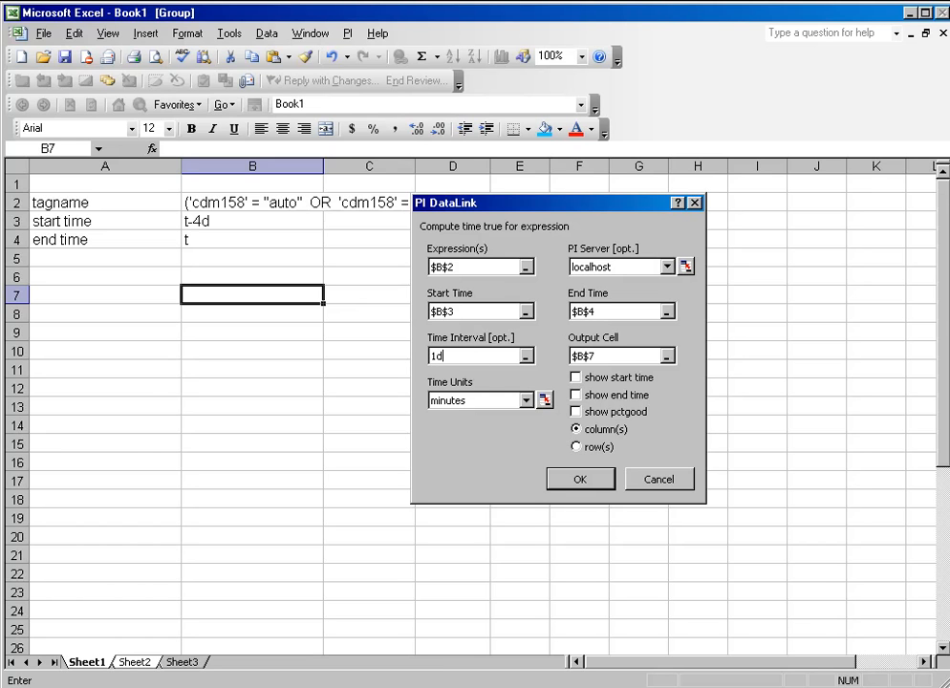
{"action": "left_click", "coordinate": [575, 378]}
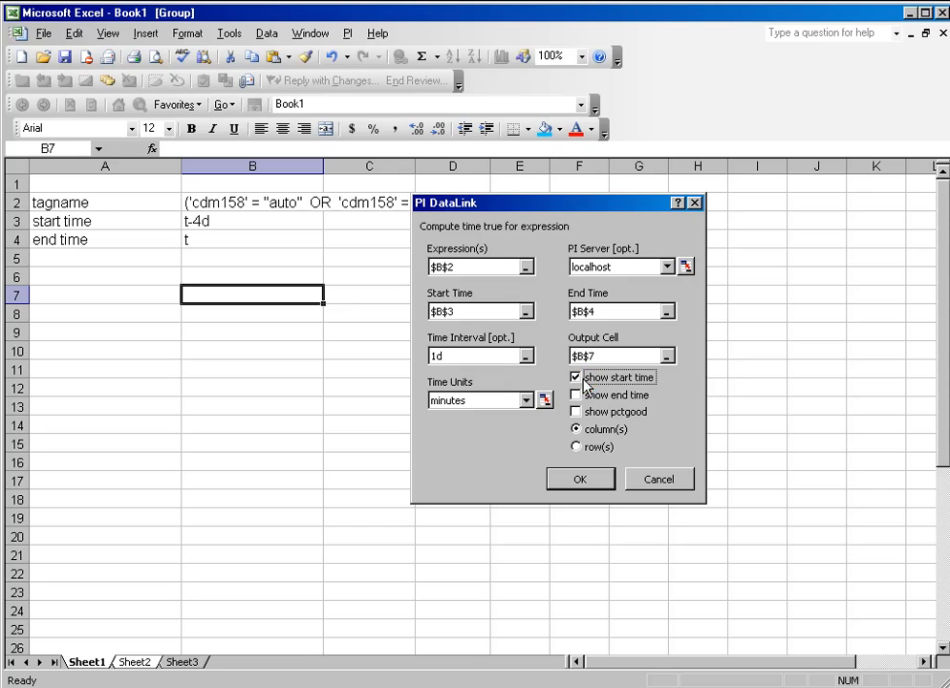
{"action": "mouse_move", "coordinate": [581, 478]}
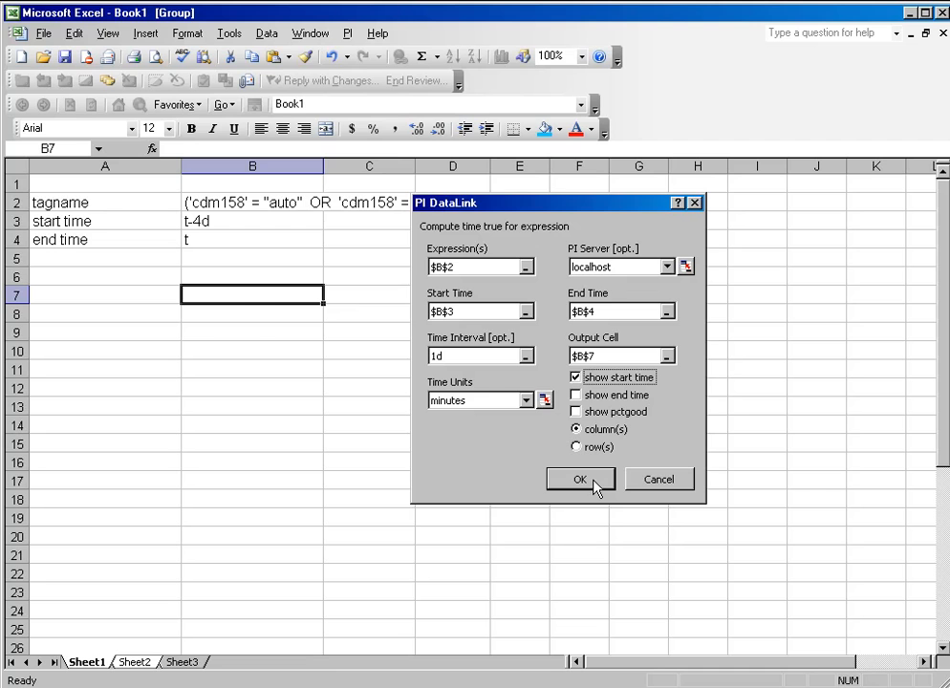
{"action": "left_click", "coordinate": [581, 478]}
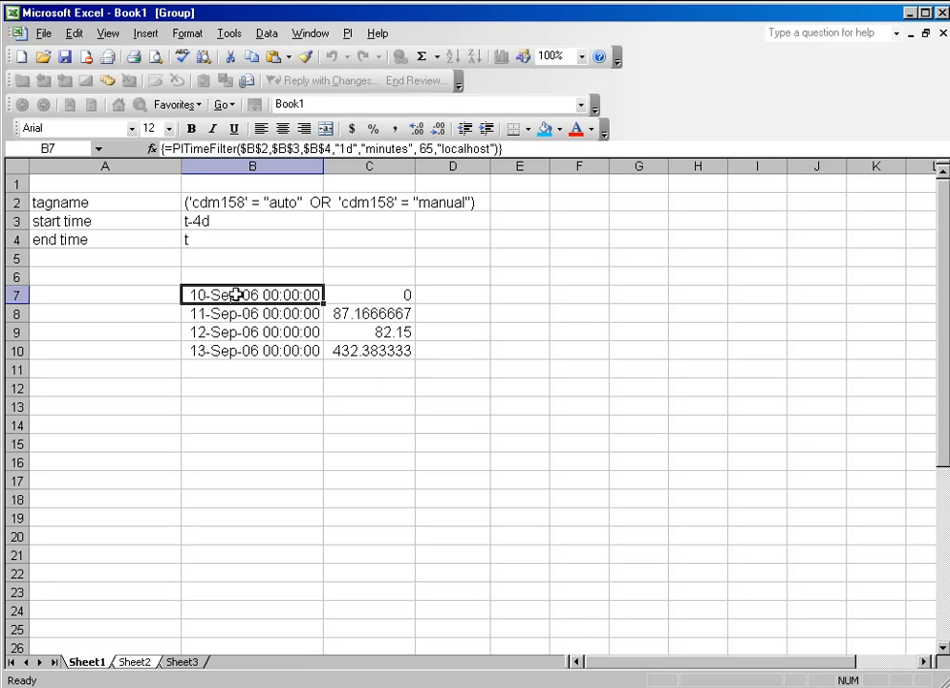
{"action": "left_click", "coordinate": [252, 314]}
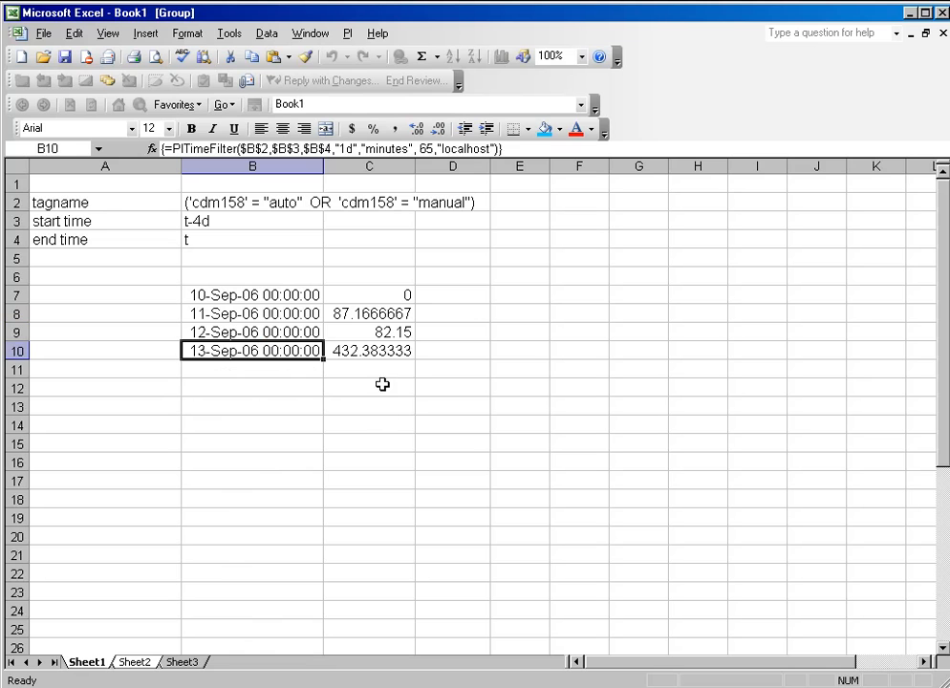
{"action": "left_click", "coordinate": [415, 58]}
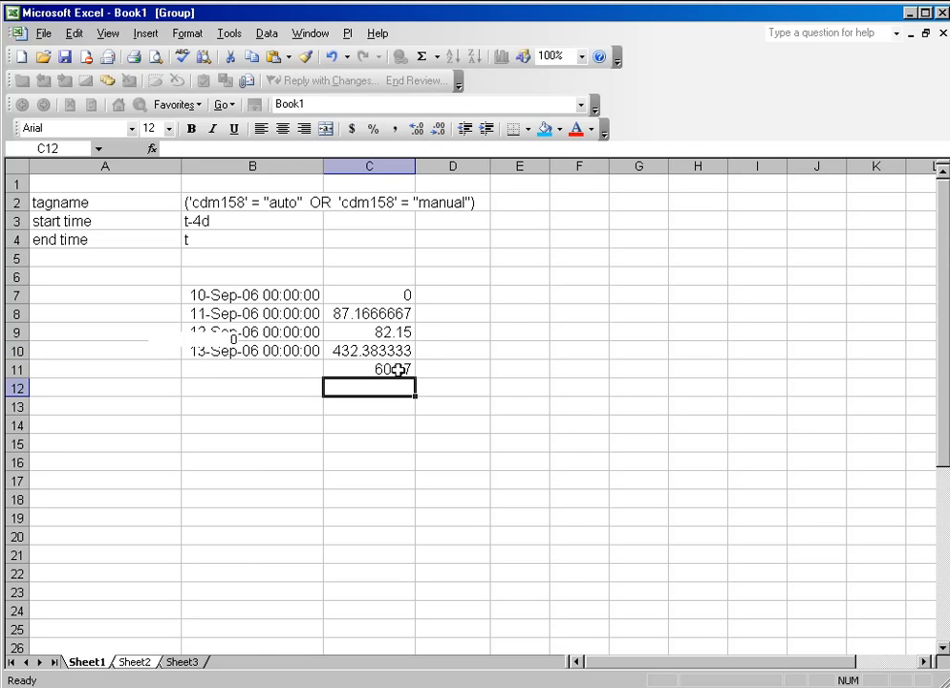
- Label the 601.7 sum in C11 as 'total' and verify its SUM formula over C7:C10
{"action": "type", "text": "total"}
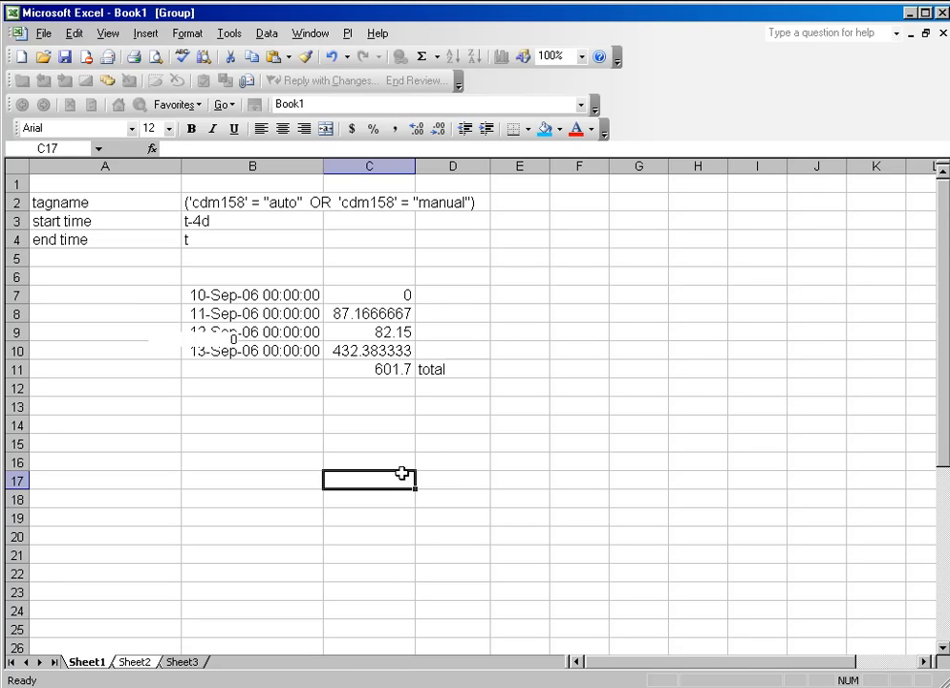
{"action": "mouse_move", "coordinate": [386, 369]}
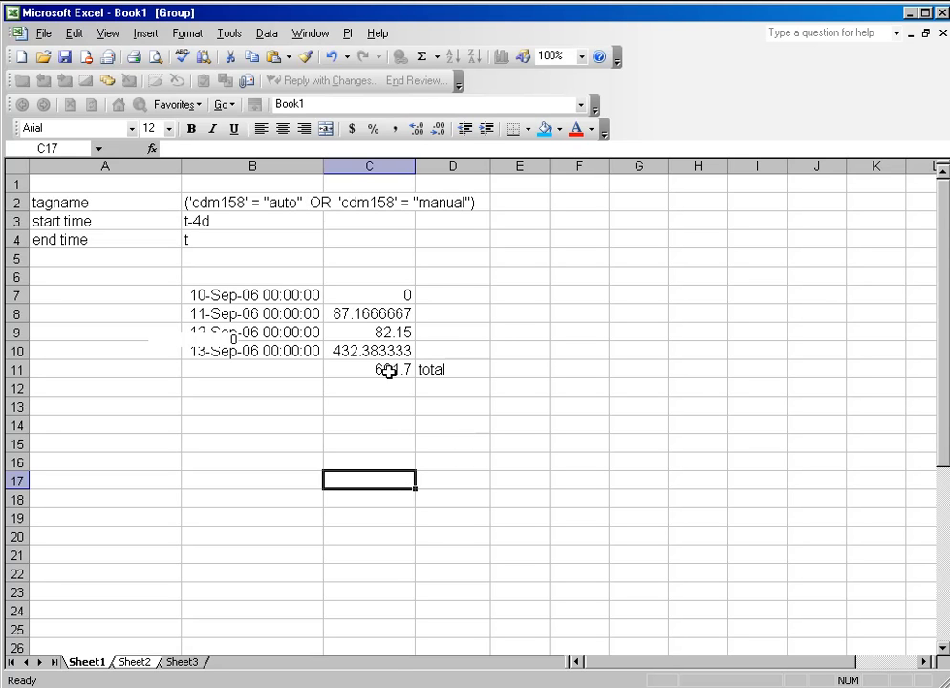
{"action": "left_click", "coordinate": [369, 369]}
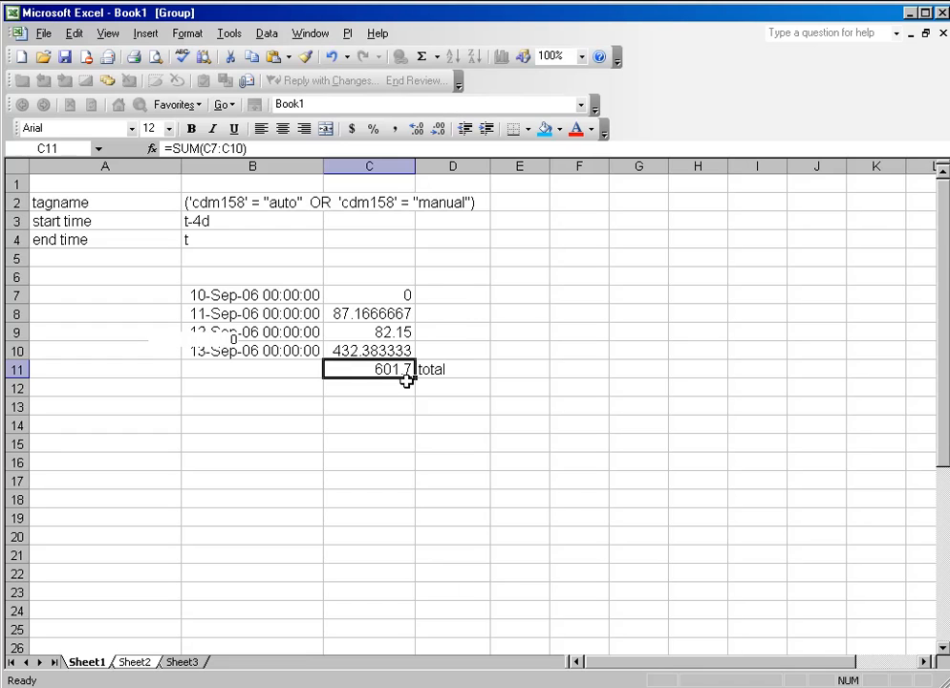